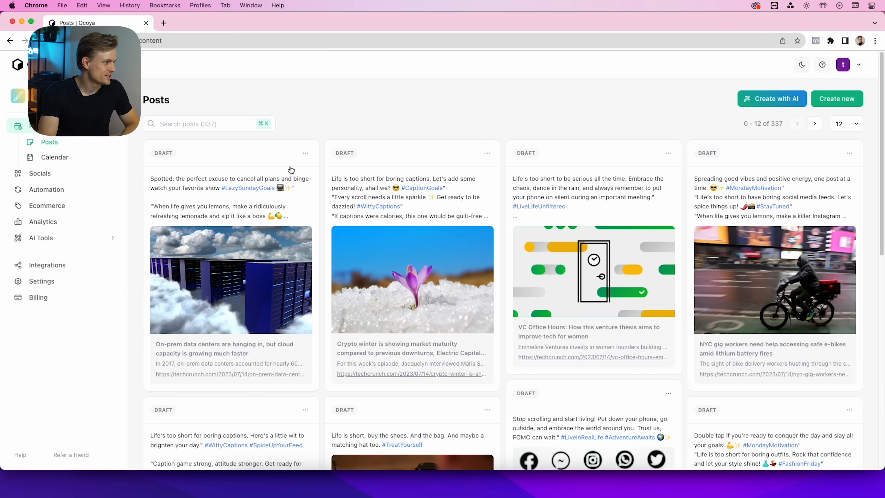
Reach the AI social post generator listing the two earlier hair-product posts
left_click(41, 238)
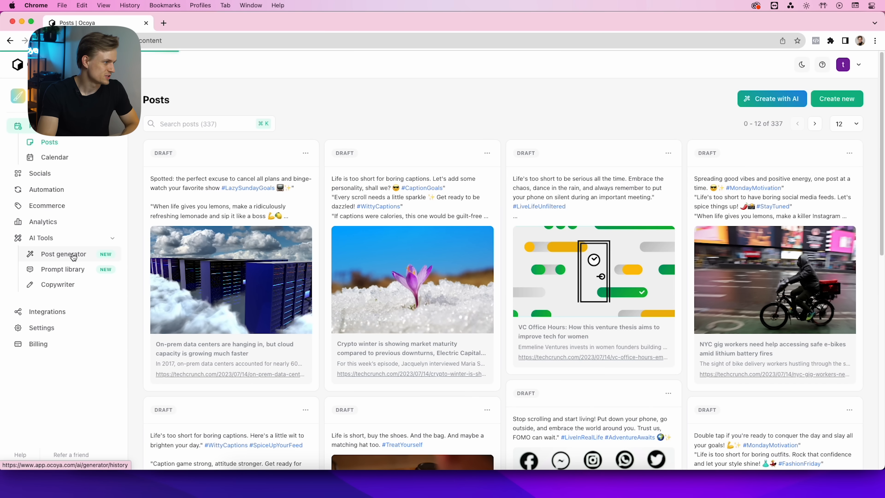
left_click(63, 253)
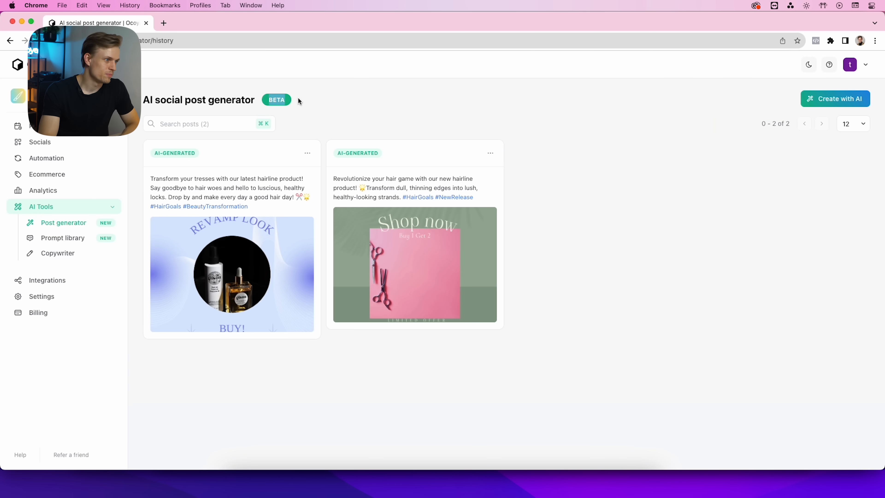
mouse_move(536, 232)
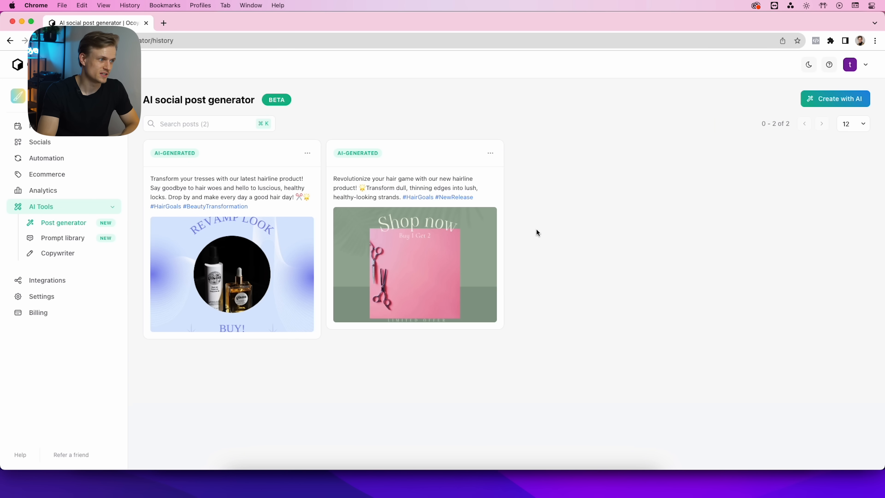
mouse_move(440, 141)
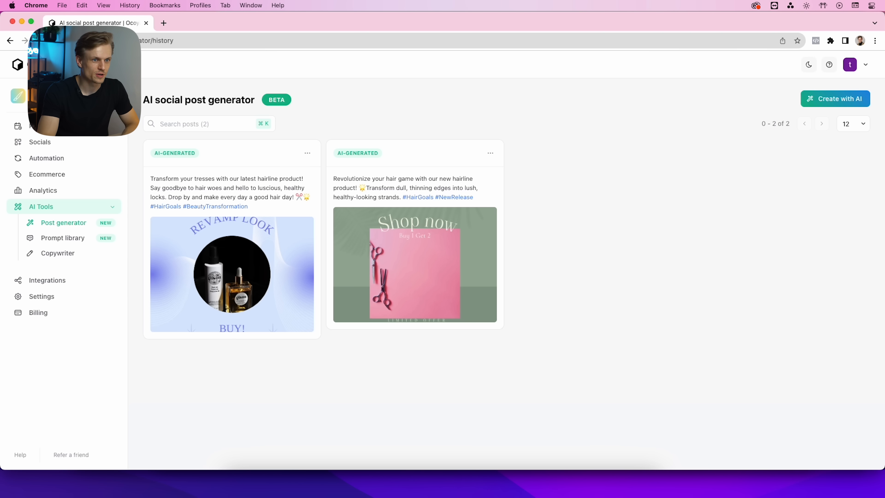
Begin a new AI post prompted with 'off our new ibiza sundress'
left_click(835, 98)
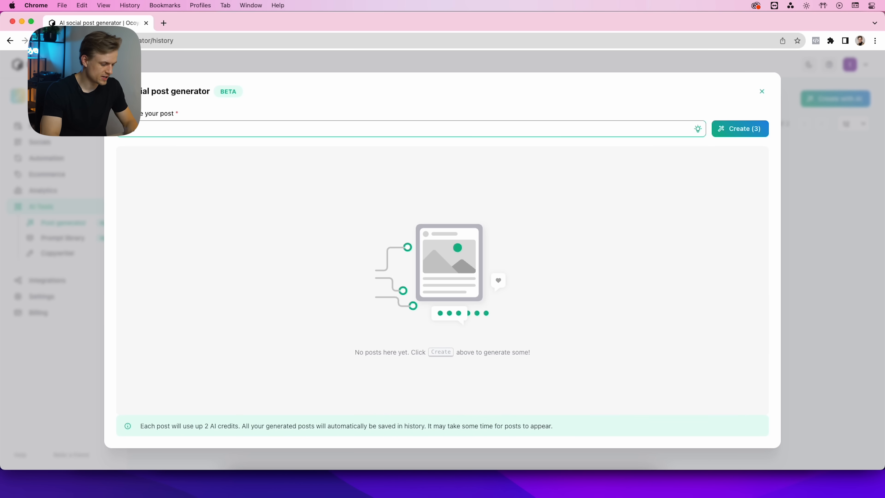
type("off our new ibiza sundress")
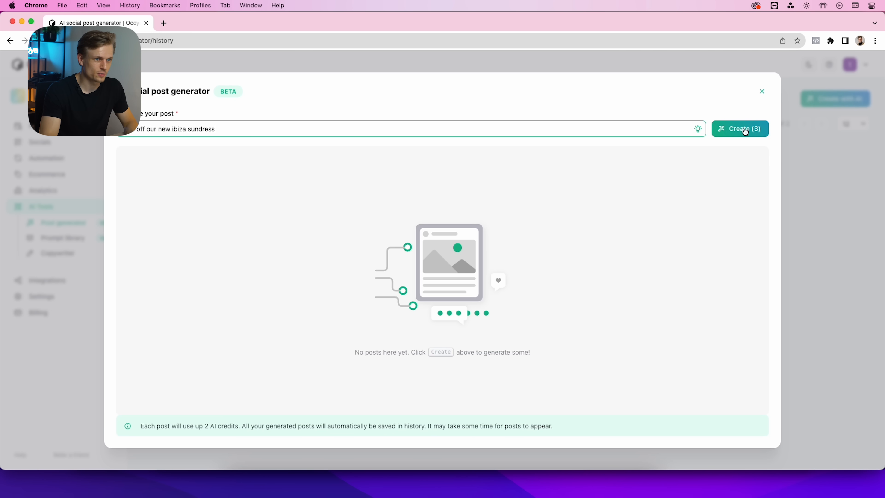
Generate the three sundress post options and review their 10%-off captions and images
left_click(739, 128)
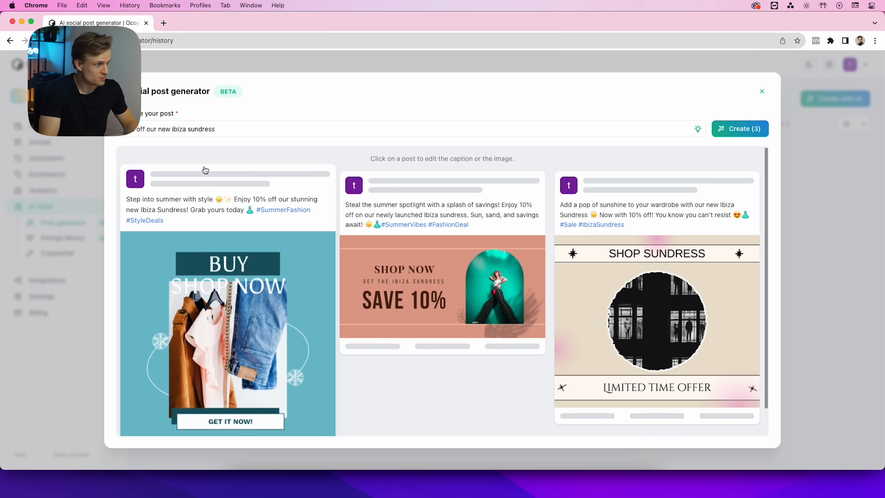
scroll("down", 3)
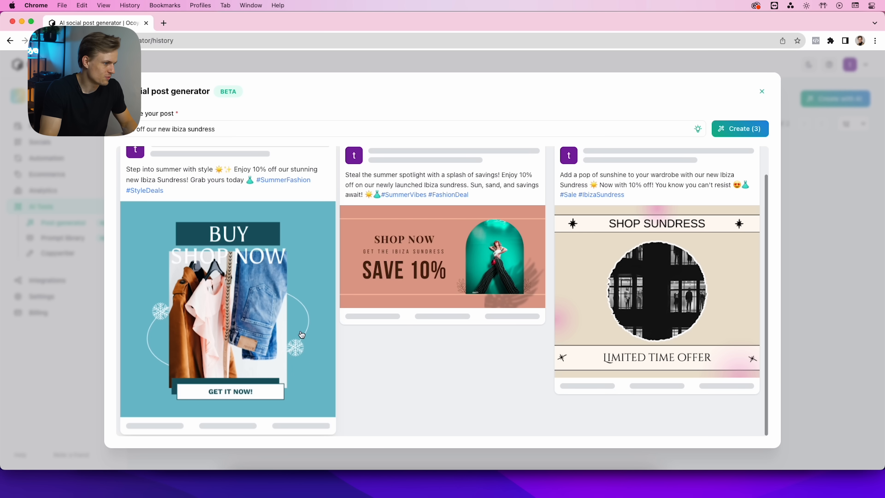
scroll("down", 3)
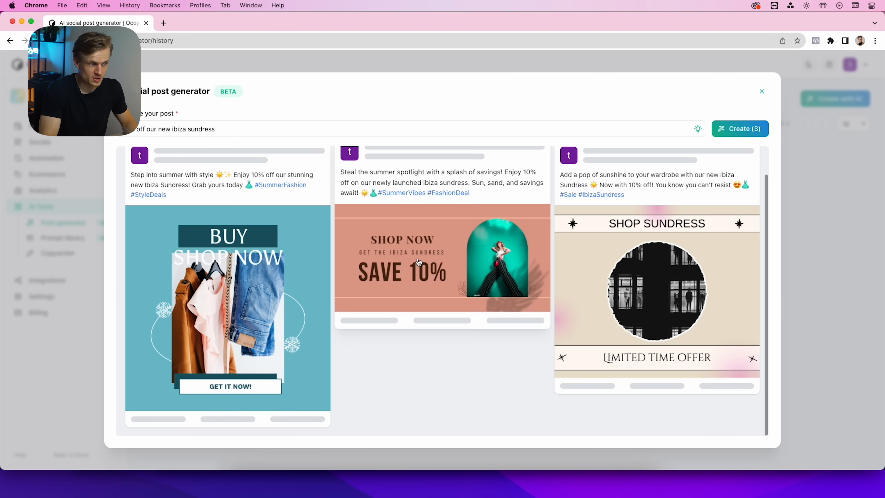
mouse_move(513, 226)
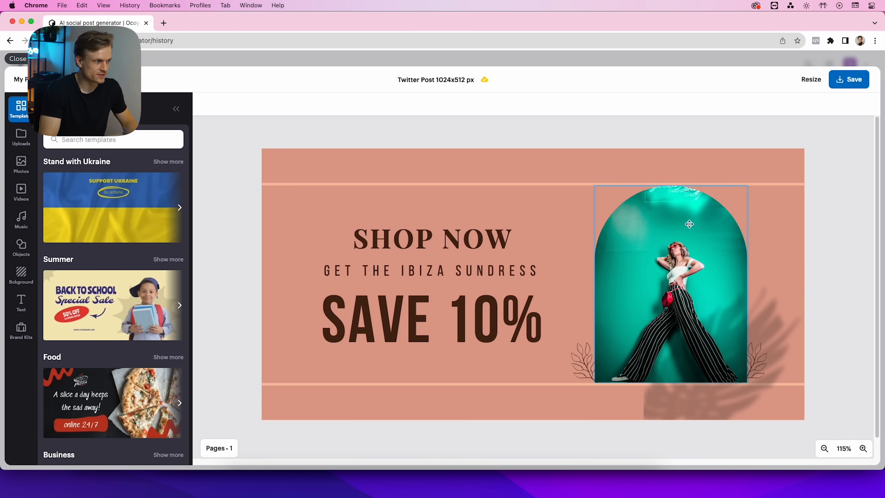
Swap the SAVE 10% design's arch photo for a woman in a white sundress
left_click(670, 282)
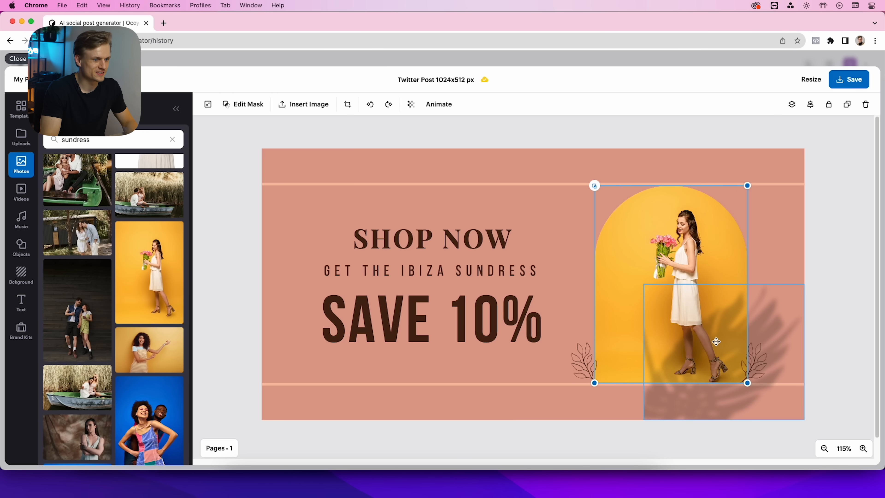
scroll("down", 3)
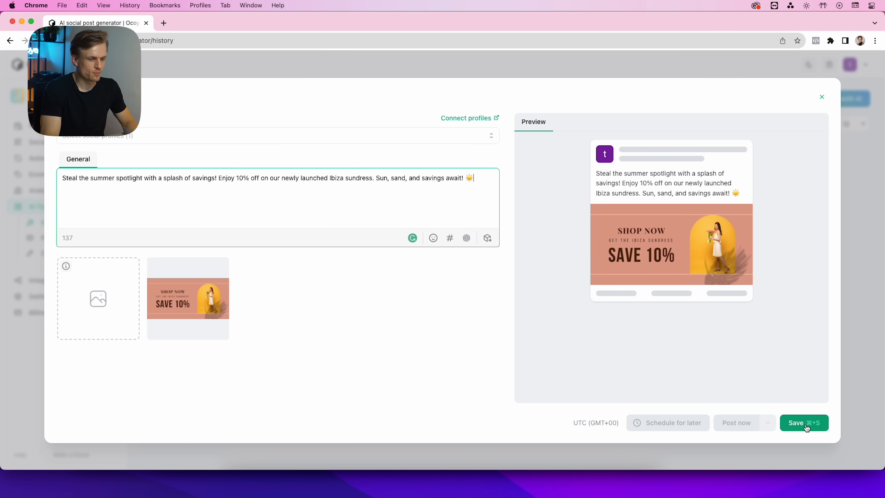
Save the edited sundress post as a draft in the posts list
left_click(804, 423)
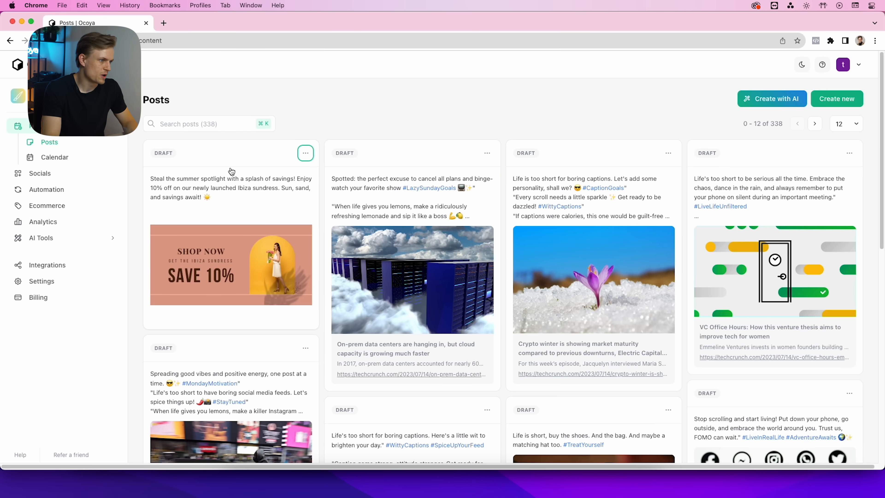
mouse_move(251, 163)
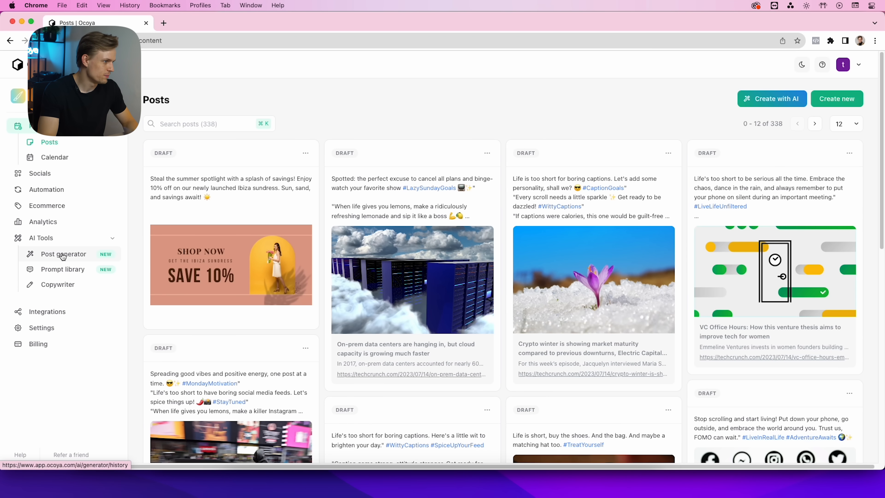
Return to the AI generator history now listing five generated posts
left_click(63, 253)
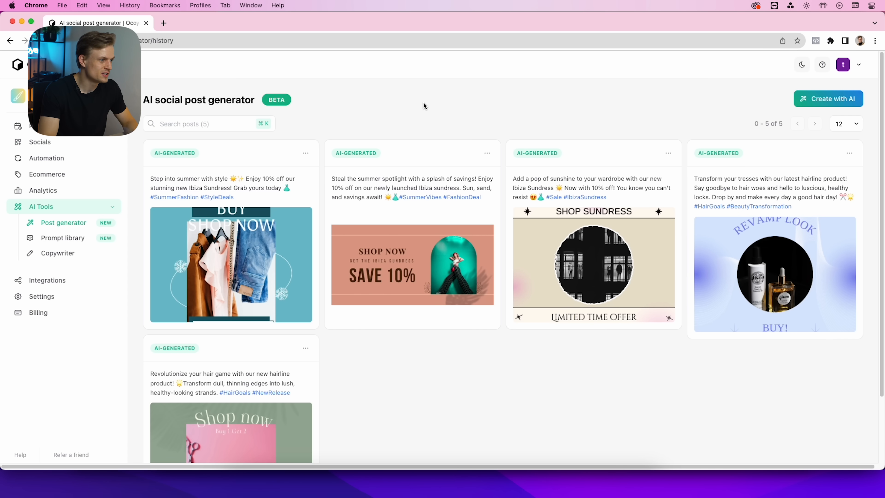
mouse_move(757, 252)
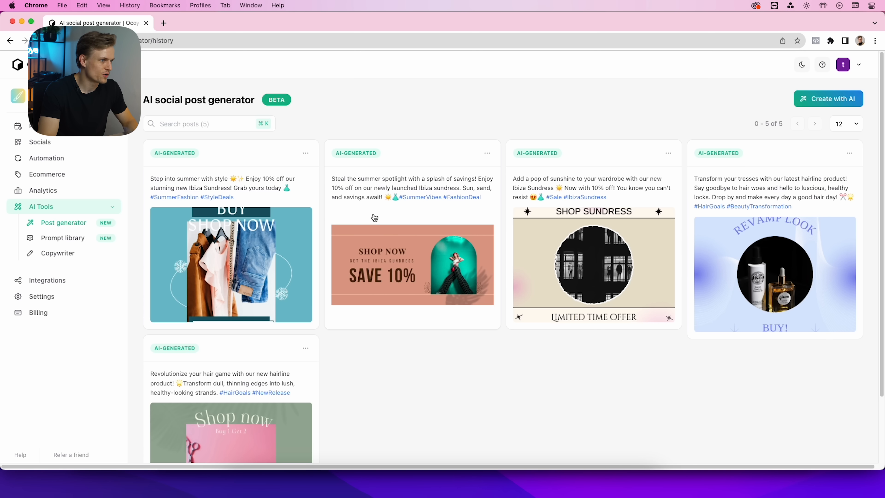
mouse_move(261, 193)
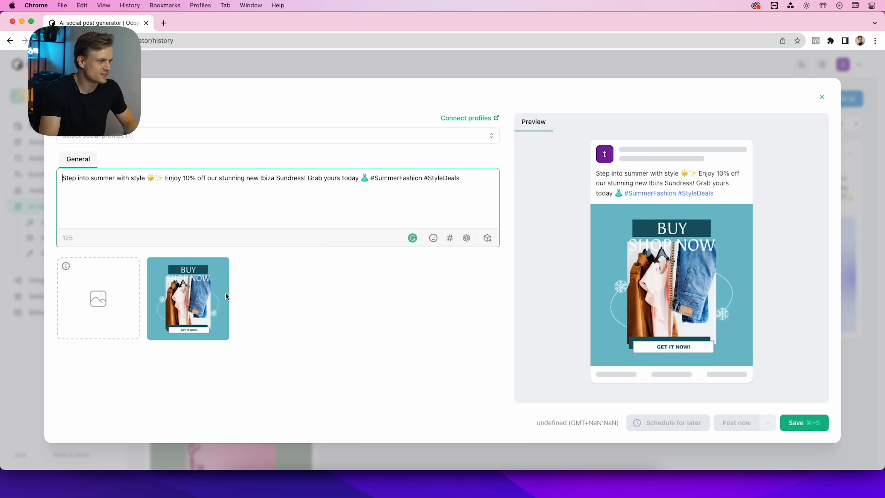
mouse_move(188, 298)
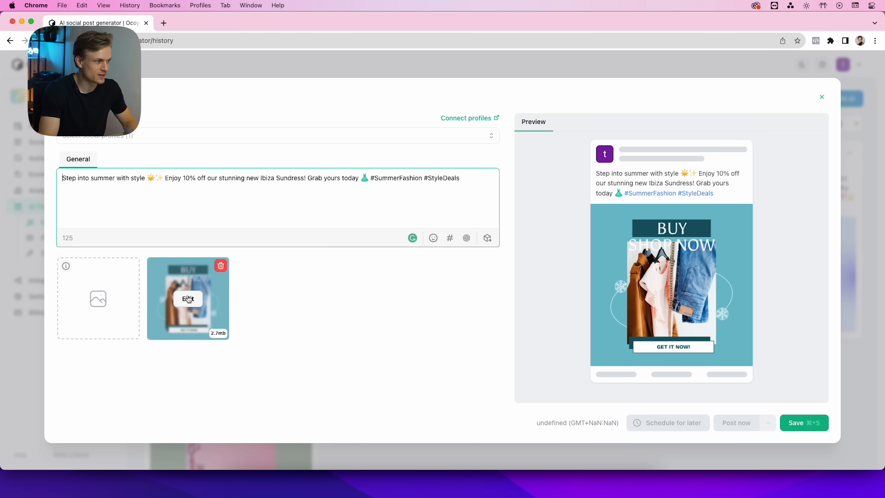